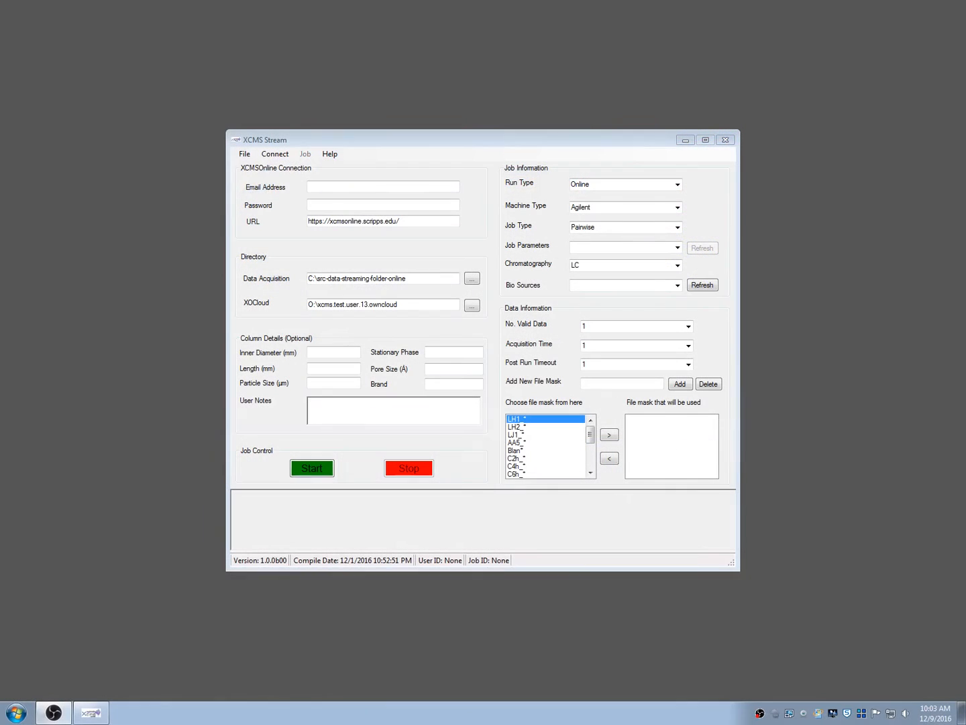
pyautogui.moveTo(148, 230)
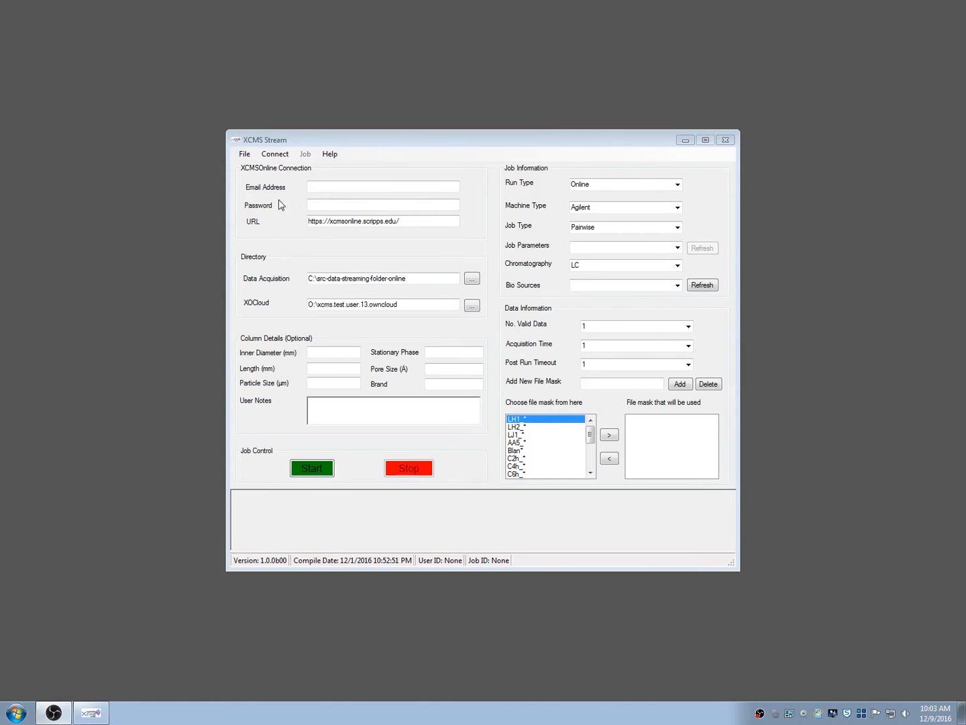
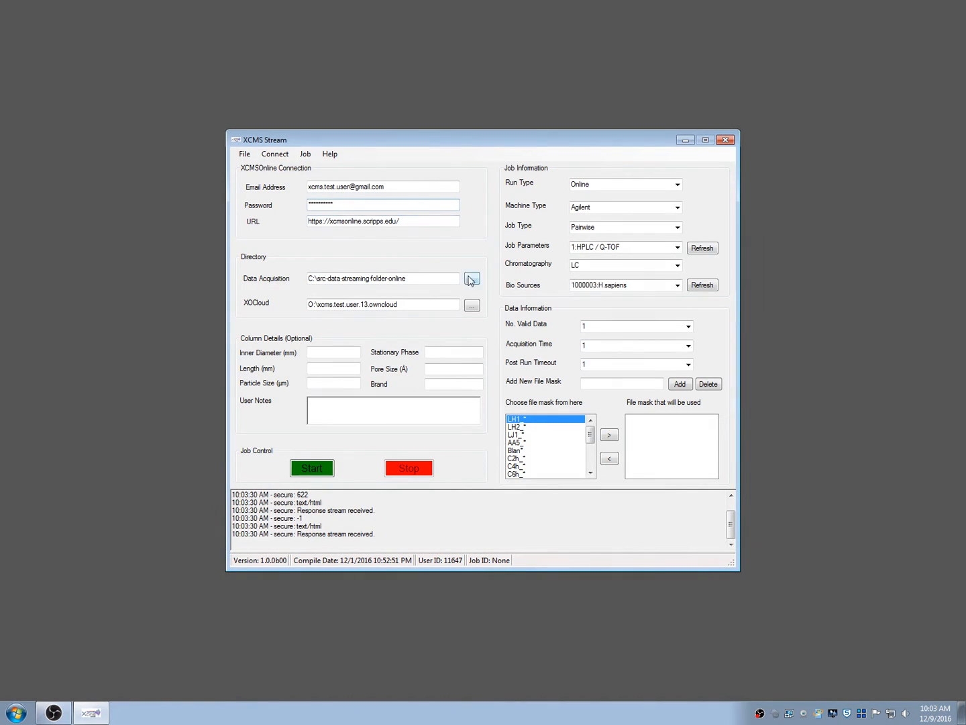
# Point the Data Acquisition directory to D:\Datasets\Stream Test Files.
pyautogui.click(473, 279)
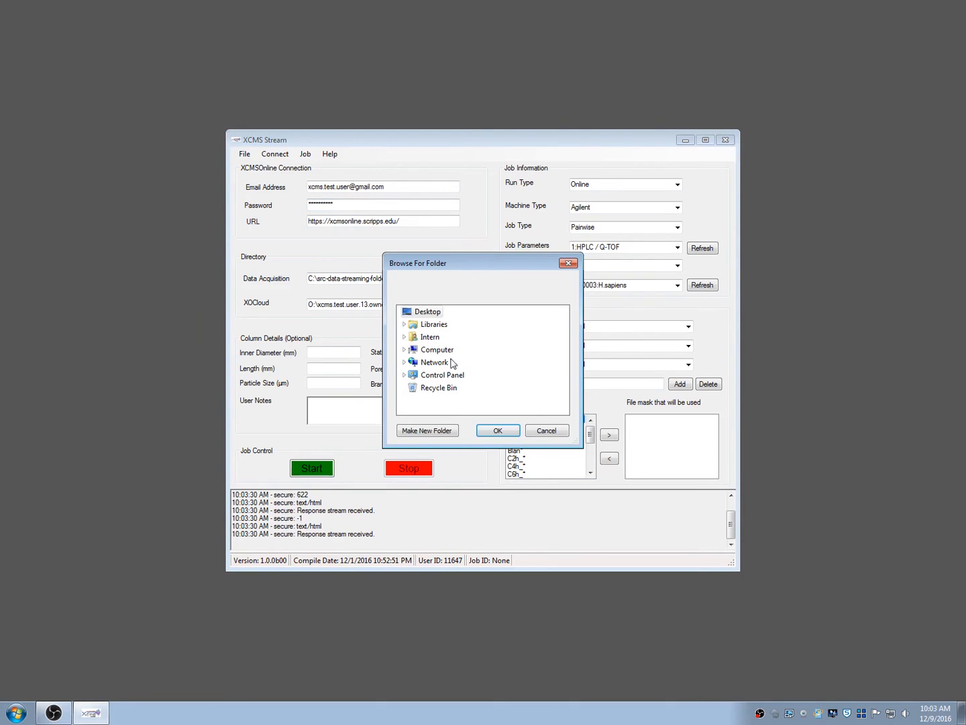
pyautogui.click(406, 349)
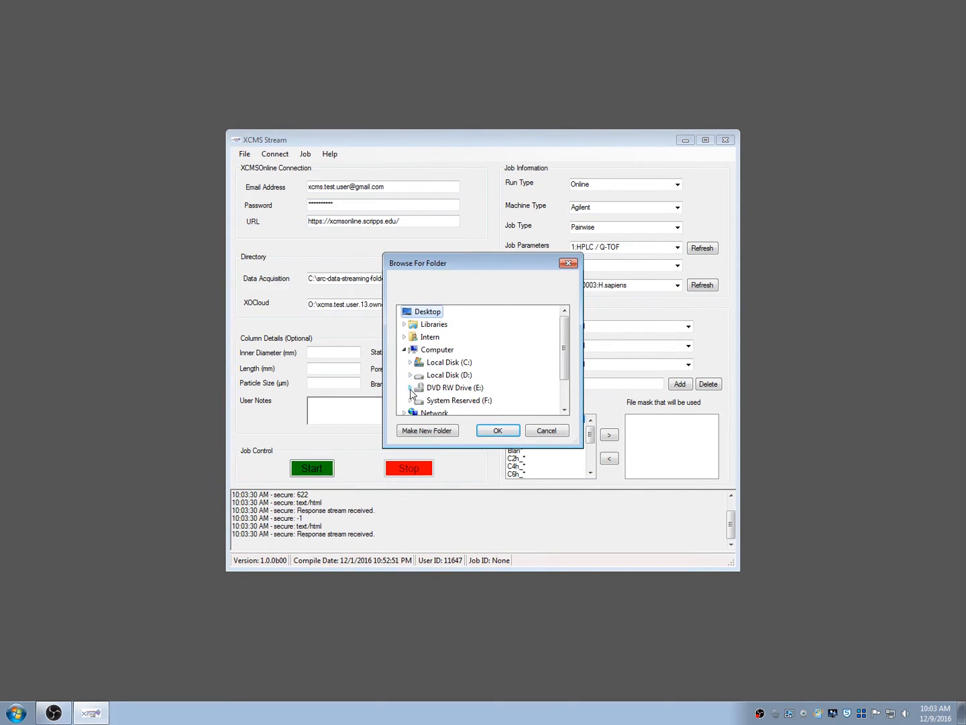
pyautogui.click(411, 374)
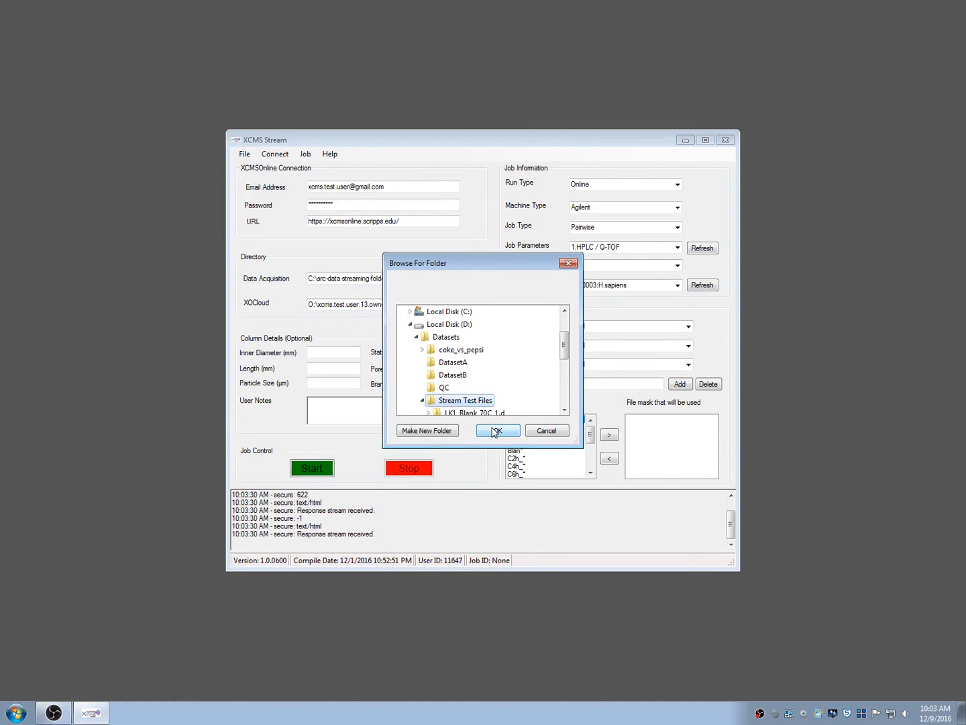
pyautogui.click(497, 429)
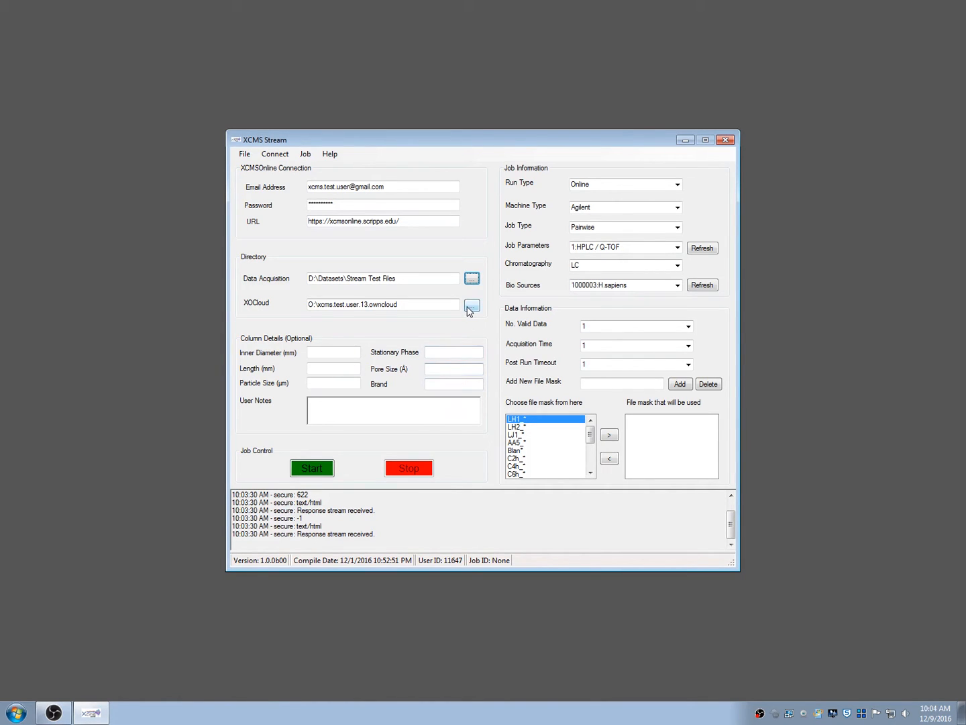
# Point the XOCloud directory to D:\owncloud.test.
pyautogui.click(472, 304)
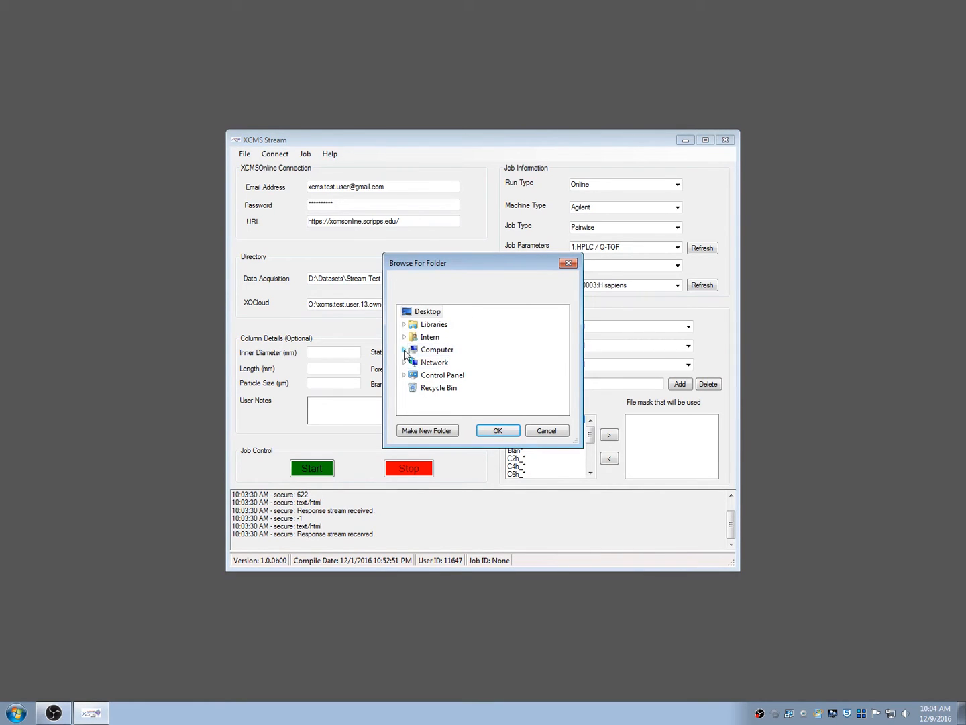
pyautogui.click(406, 349)
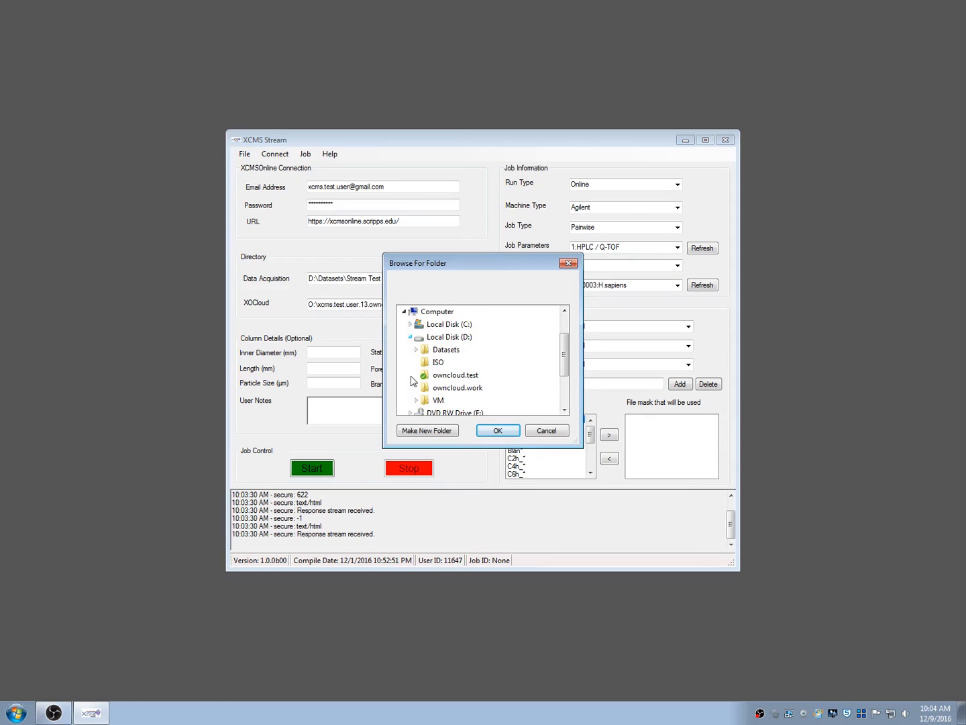
pyautogui.click(456, 375)
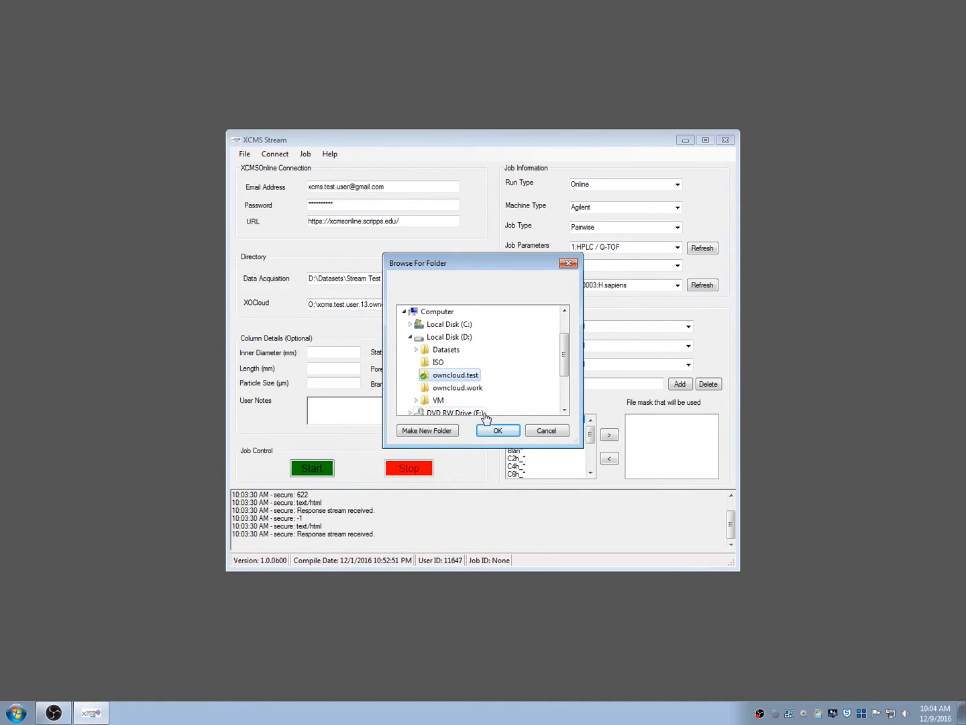
pyautogui.click(497, 429)
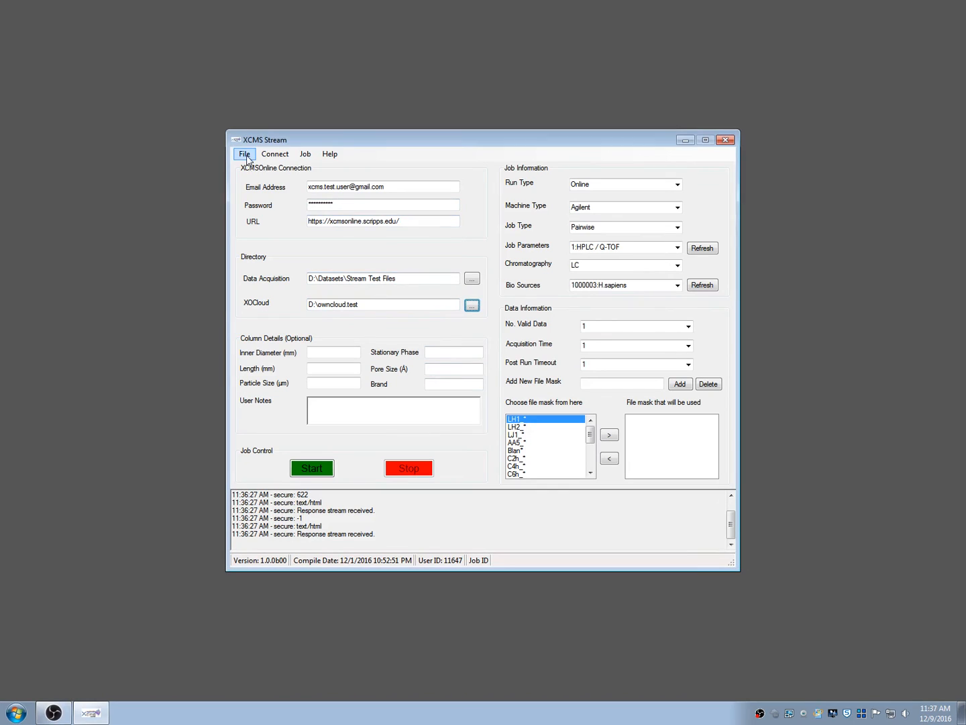
# Save the settings via File > Save Settings and acknowledge the confirmation message.
pyautogui.click(244, 153)
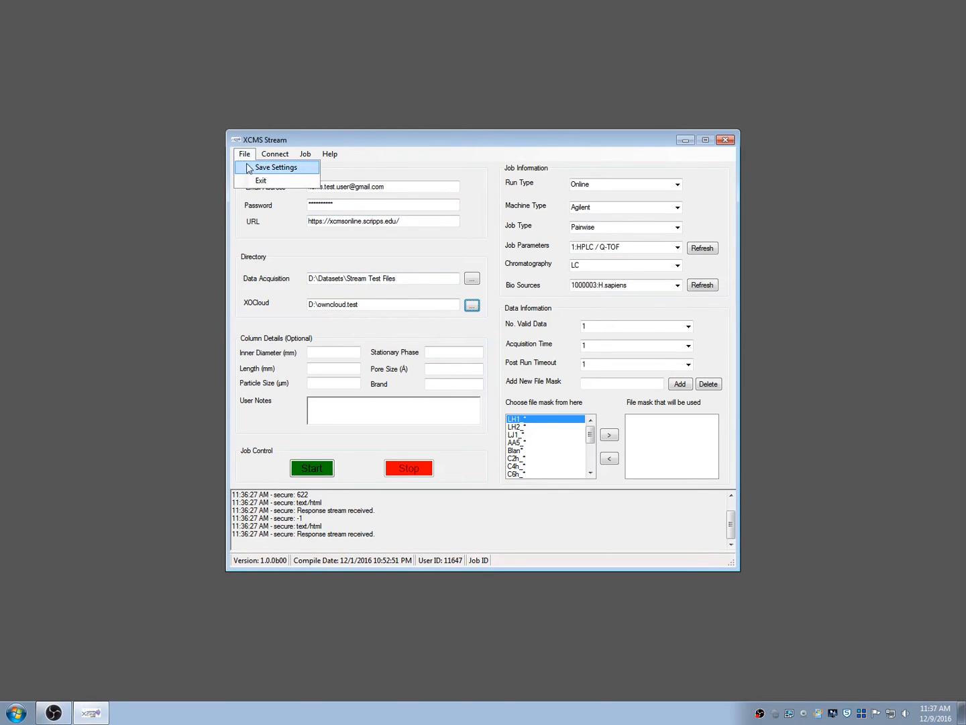
pyautogui.click(277, 168)
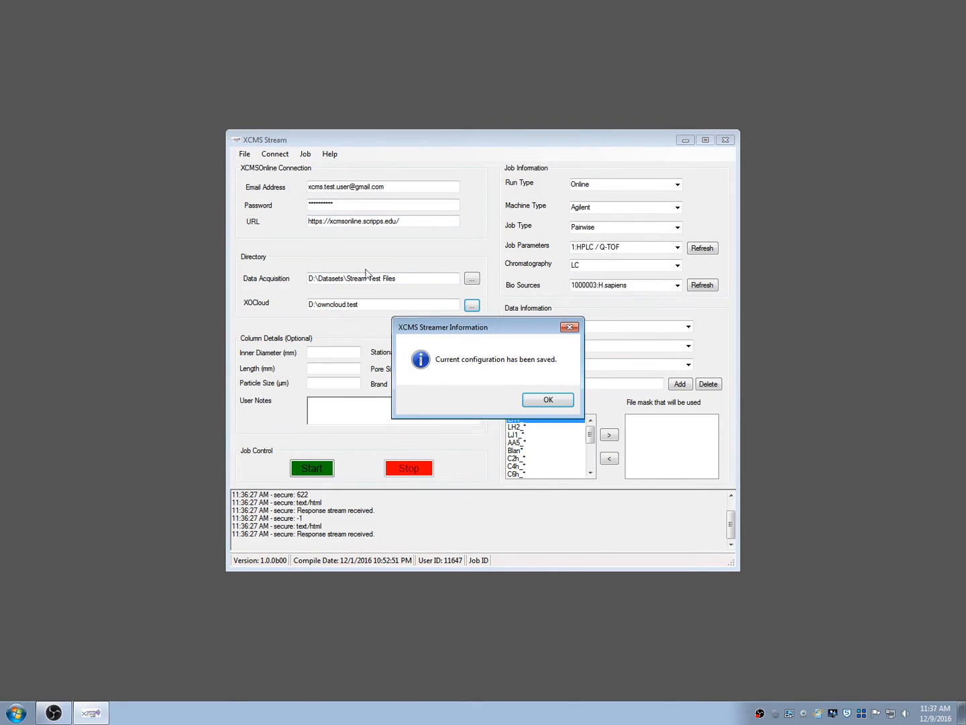
pyautogui.click(547, 400)
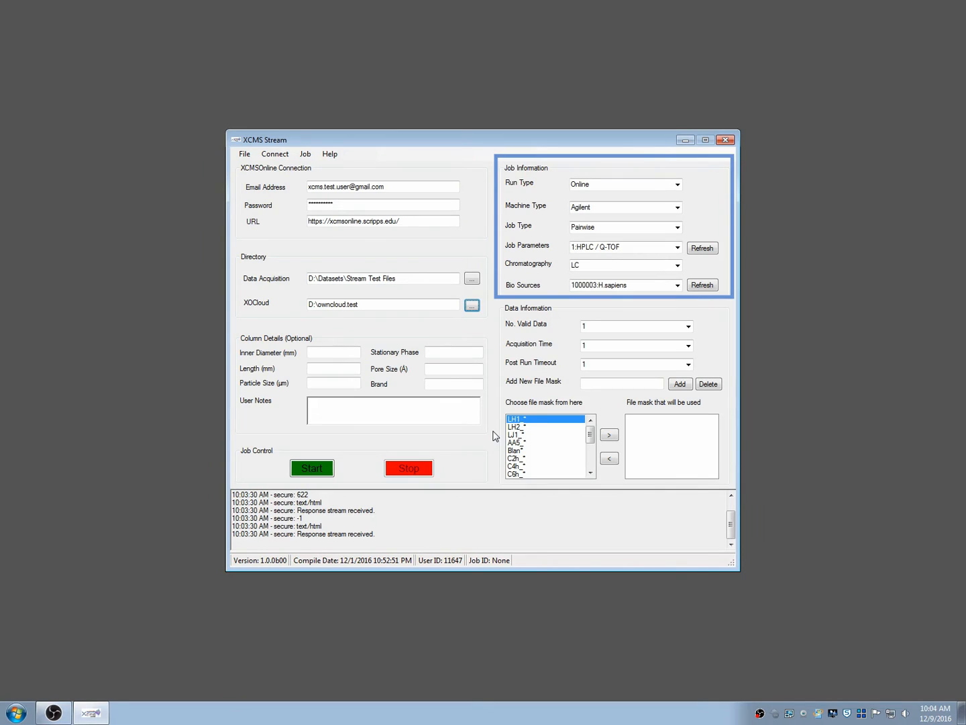
pyautogui.moveTo(675, 218)
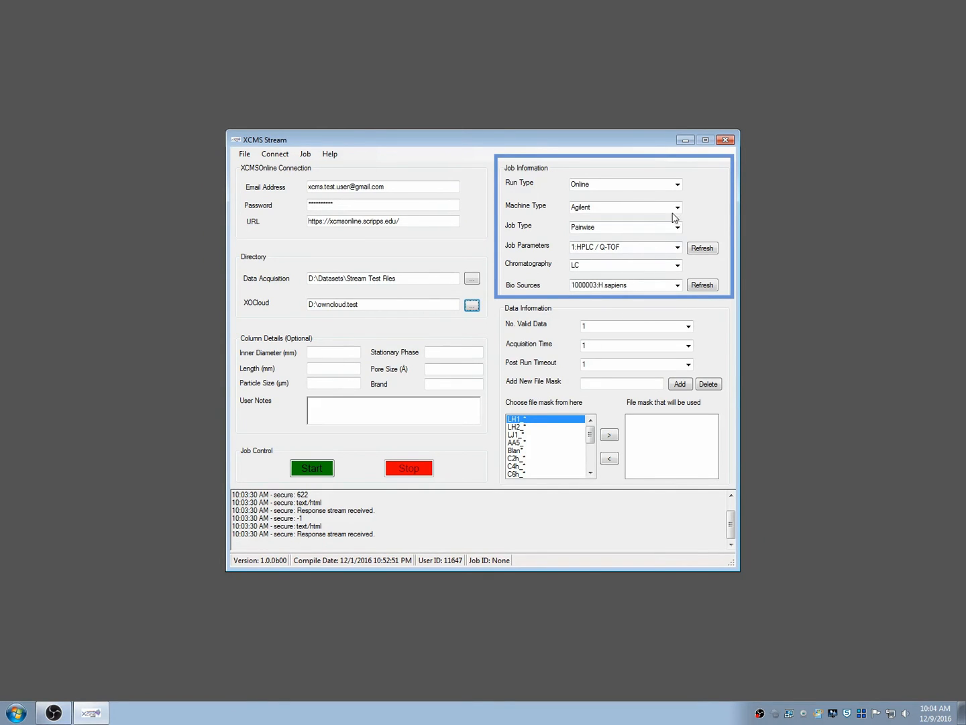
# Set the run type to Batch and the job type to Single.
pyautogui.click(678, 183)
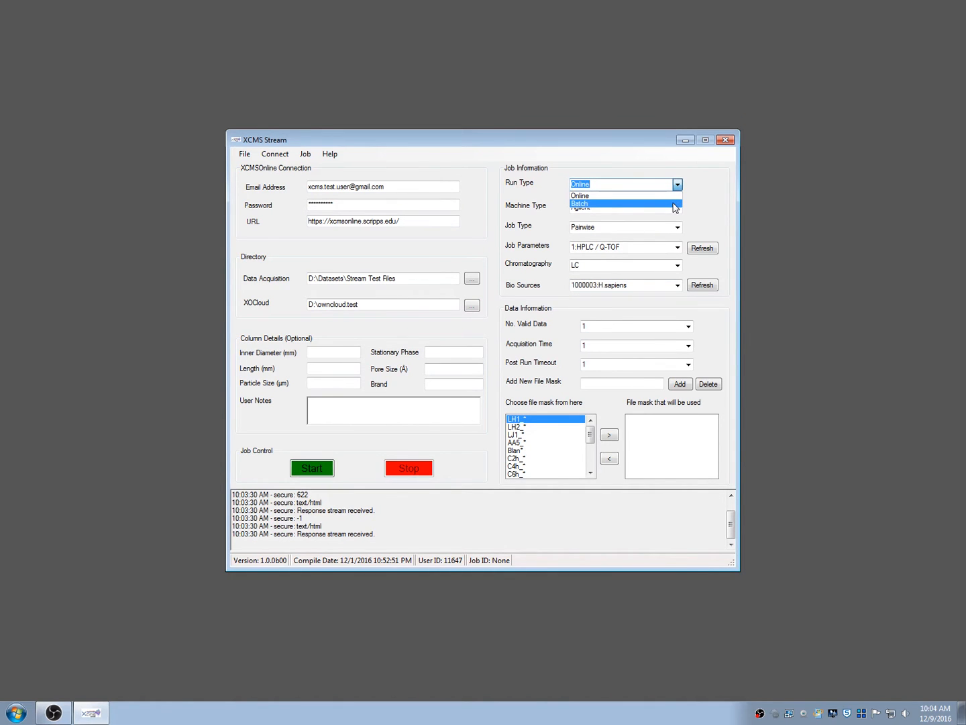
pyautogui.click(598, 204)
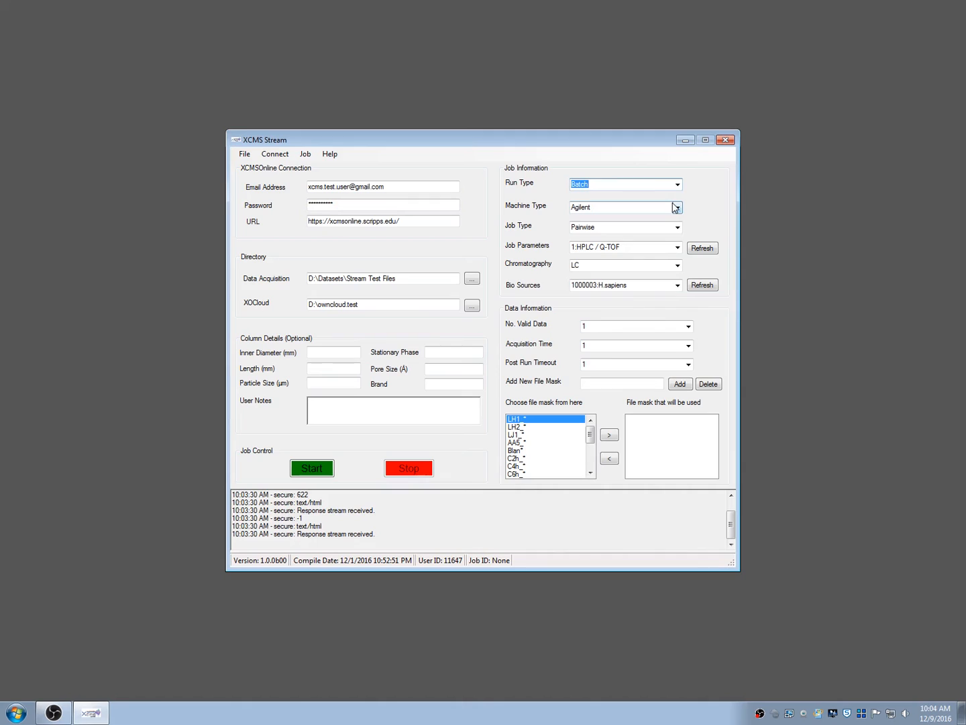
pyautogui.click(676, 227)
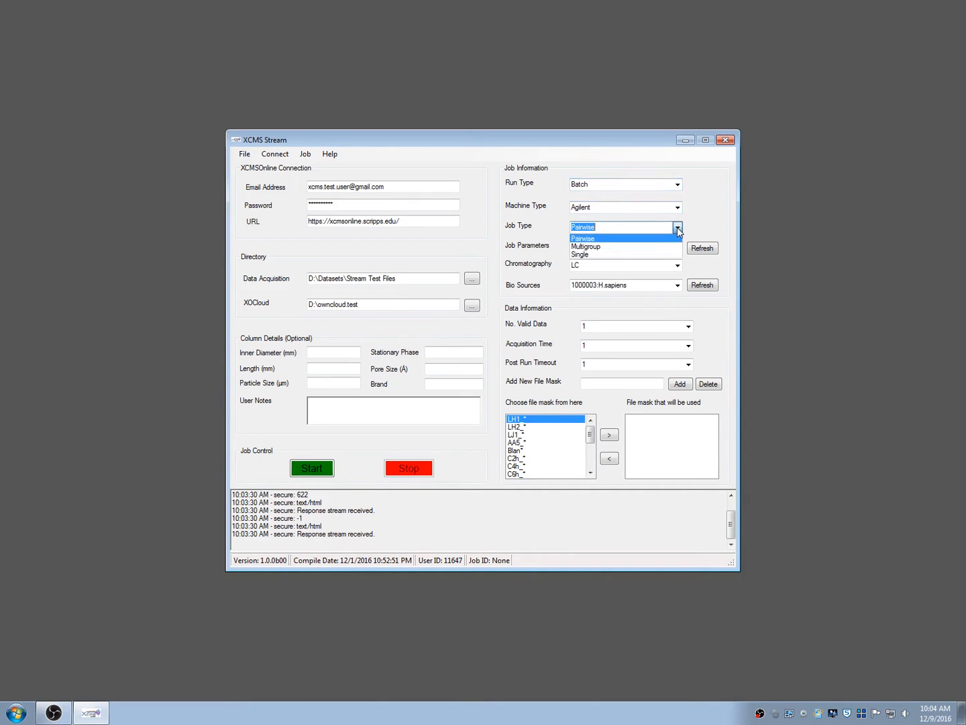
pyautogui.click(578, 254)
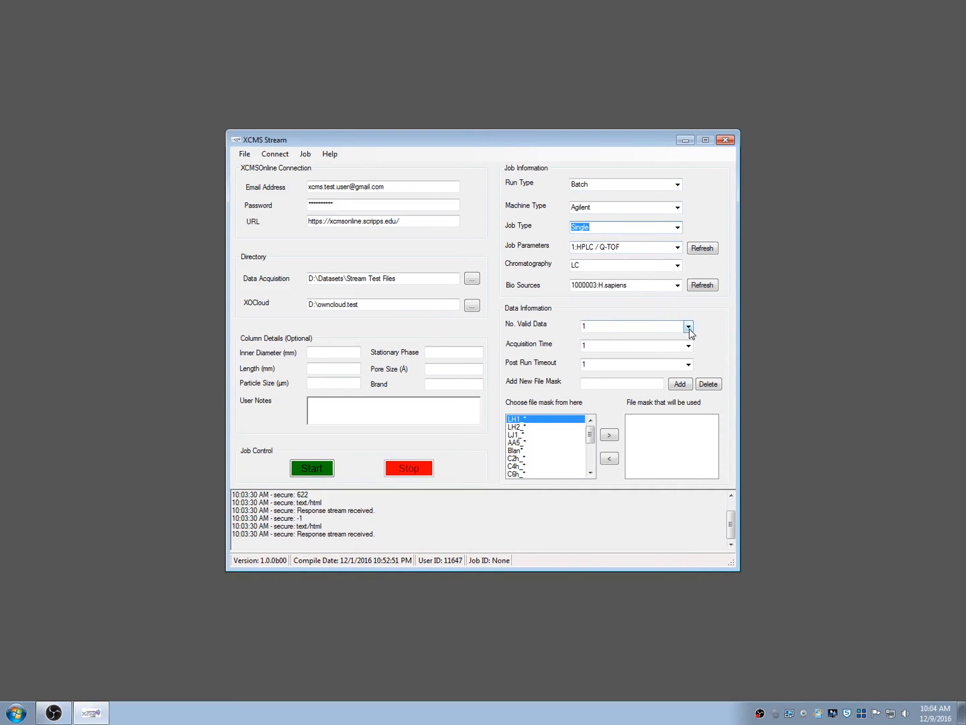
# Set number of valid data and acquisition time to 2, ready to enter a file mask.
pyautogui.click(687, 328)
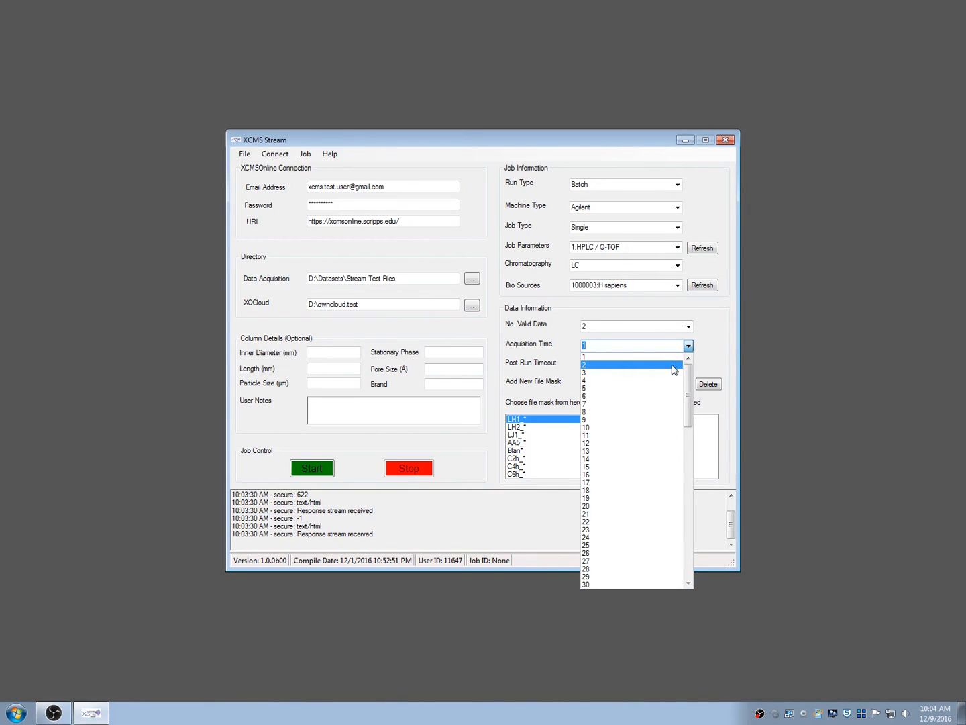
pyautogui.click(586, 365)
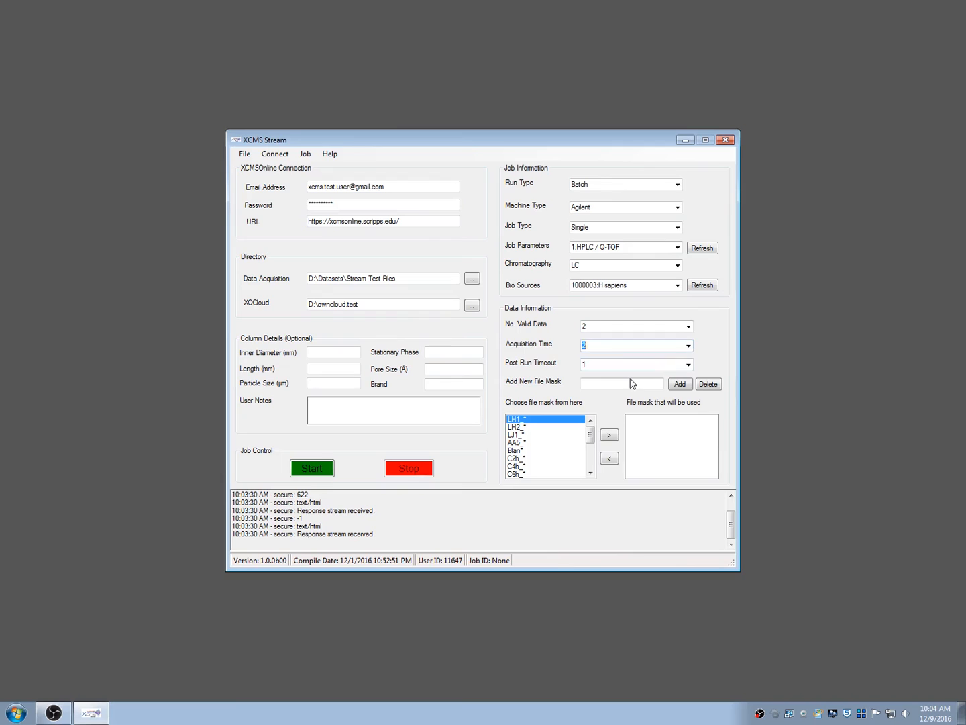
pyautogui.click(621, 383)
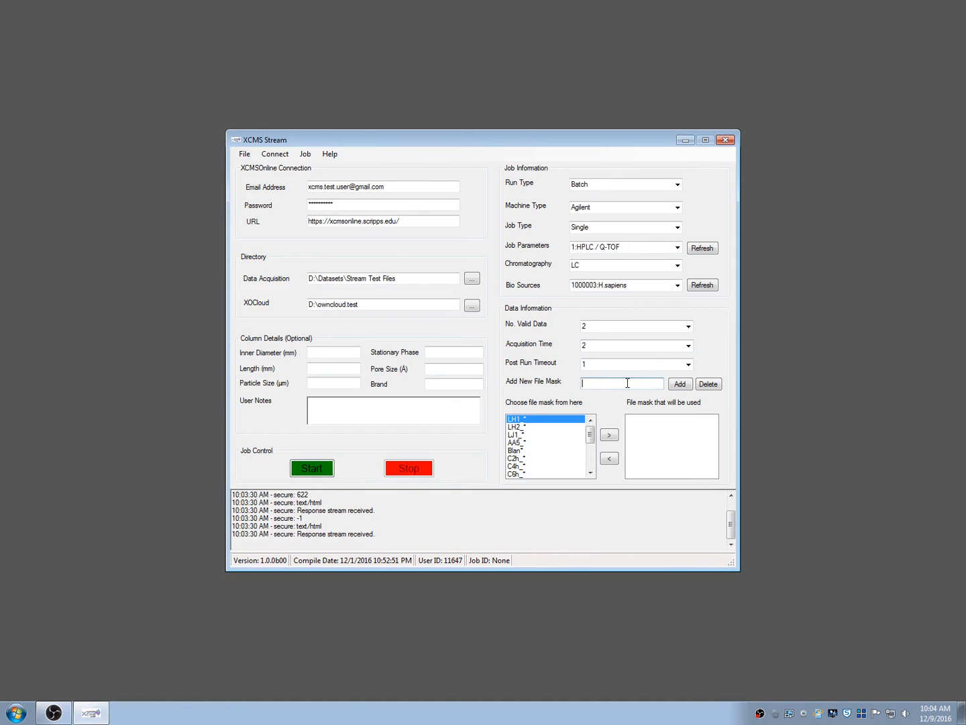
# Add LK1_* as a new file mask to the available masks.
pyautogui.write('LK1_')
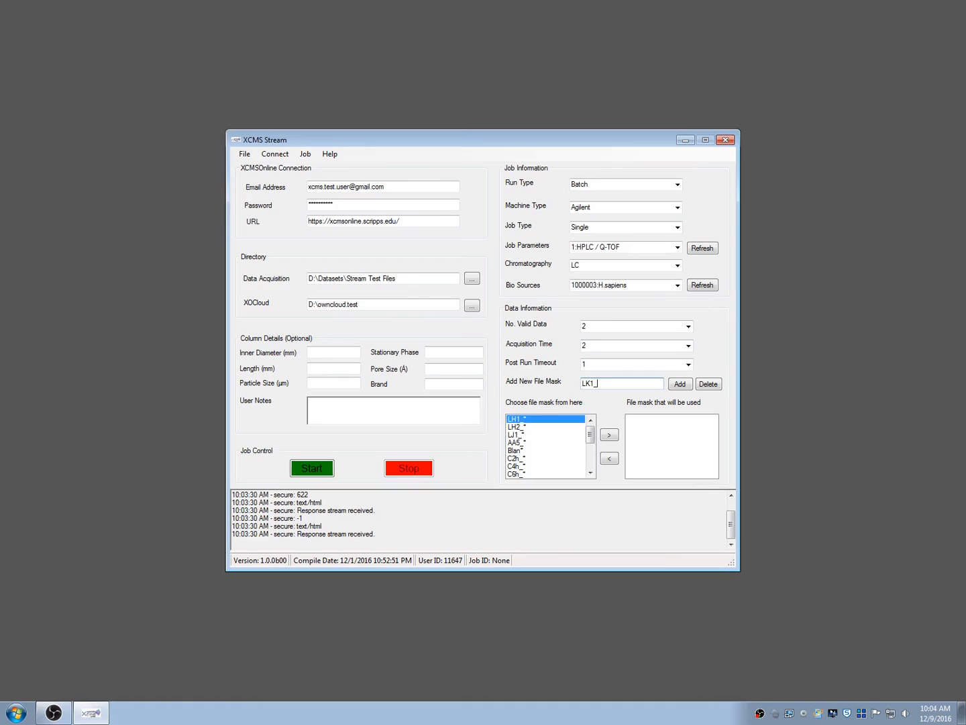
pyautogui.click(680, 384)
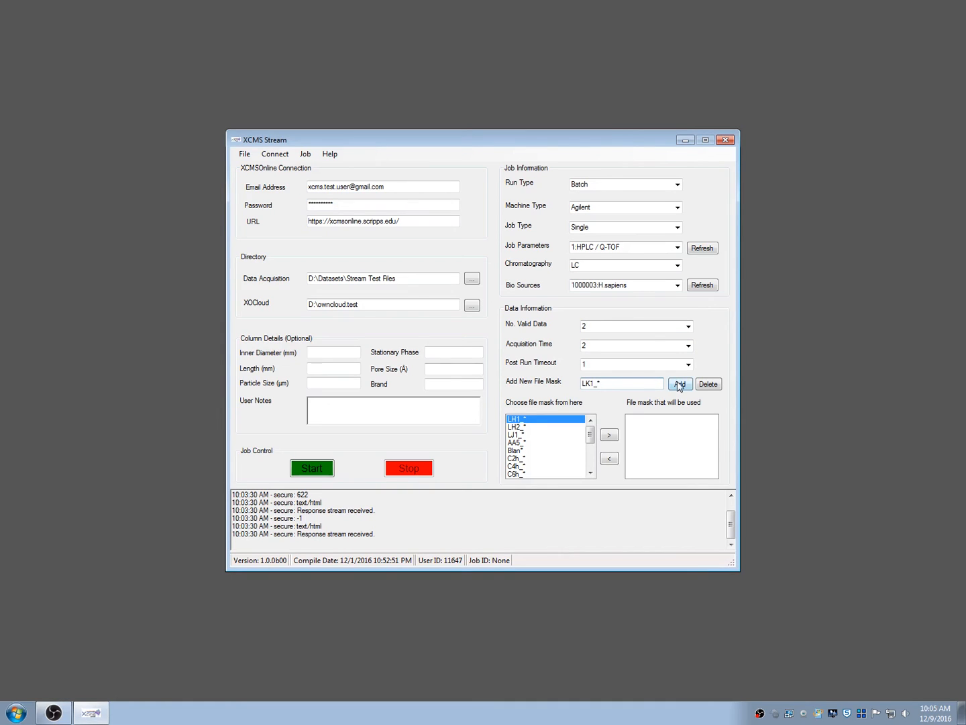
pyautogui.click(681, 384)
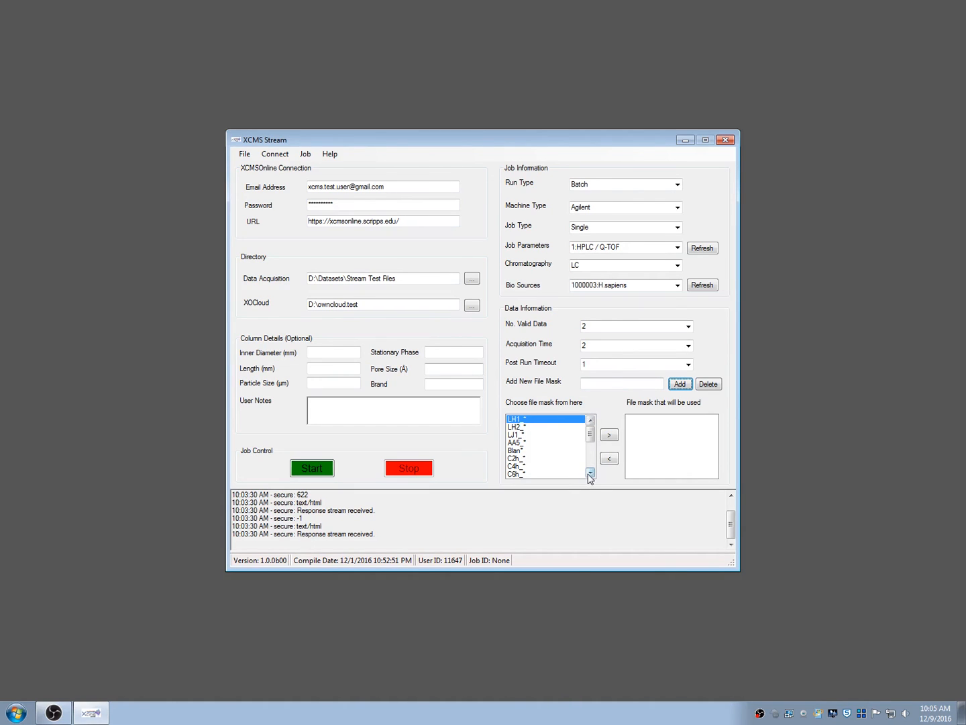
# Move the LK1_* mask into the list of masks to be used.
pyautogui.click(591, 472)
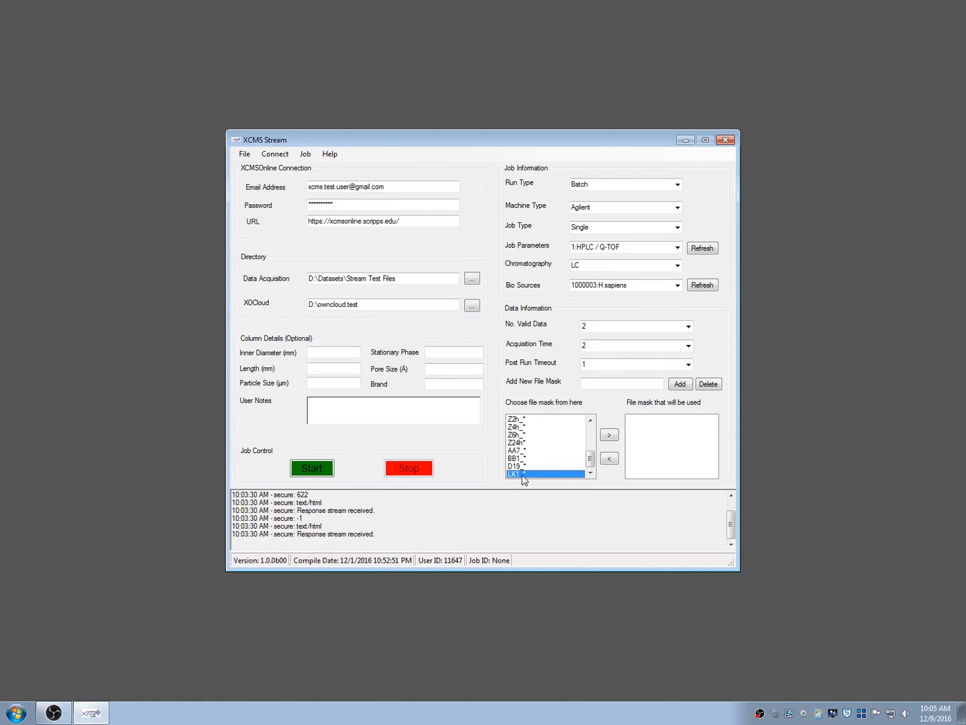
pyautogui.click(608, 435)
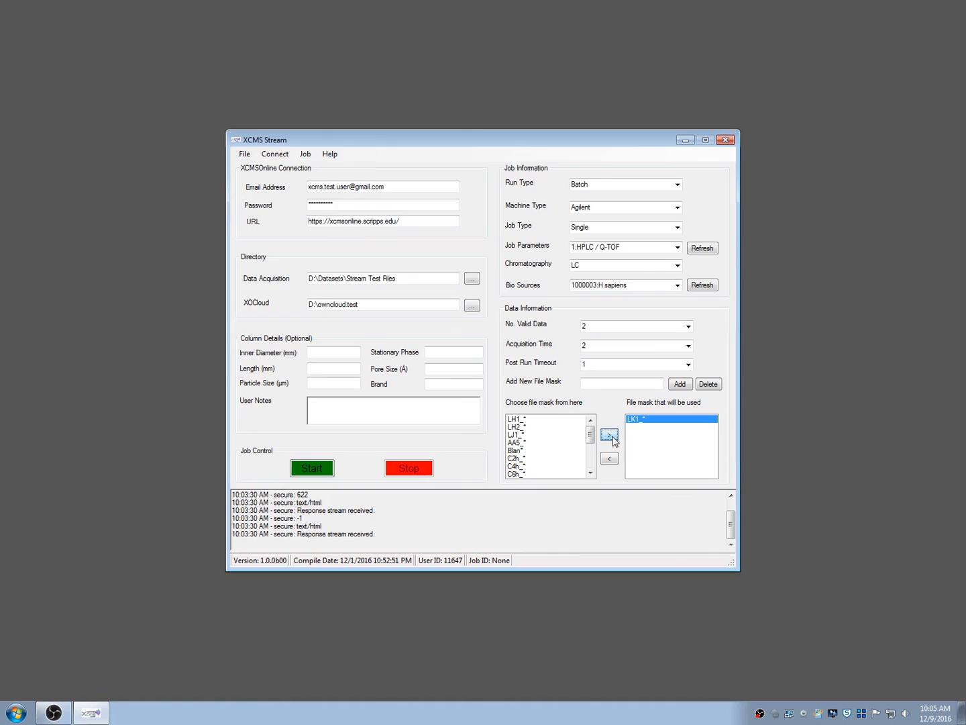
pyautogui.click(311, 467)
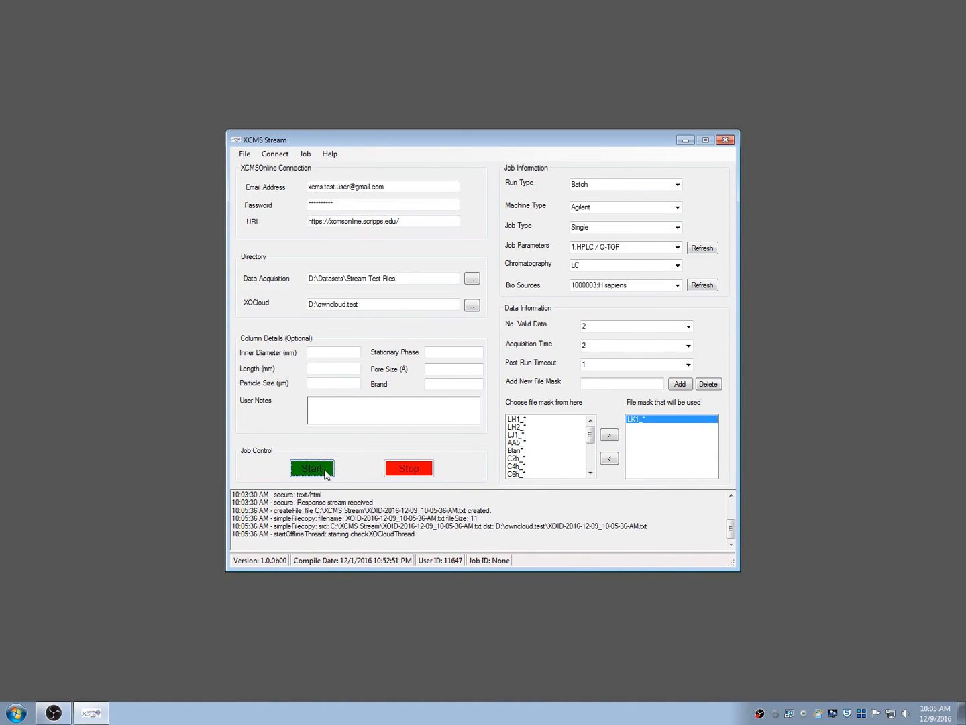
# Start streaming, acknowledge the job ID message, and stop once job 1136724 is submitted.
pyautogui.click(312, 467)
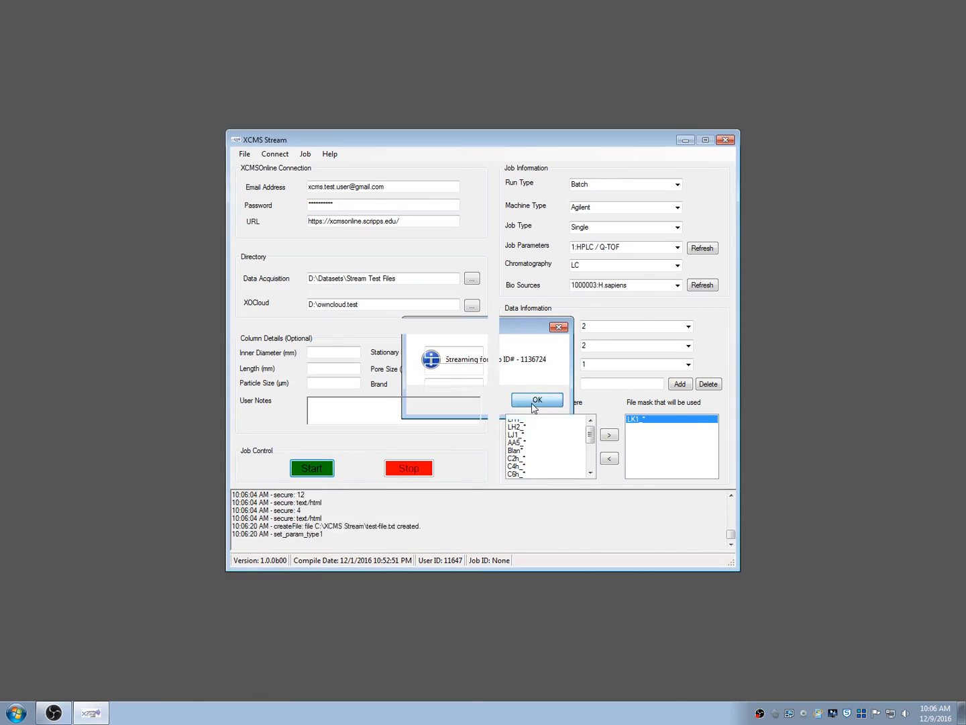
pyautogui.click(537, 400)
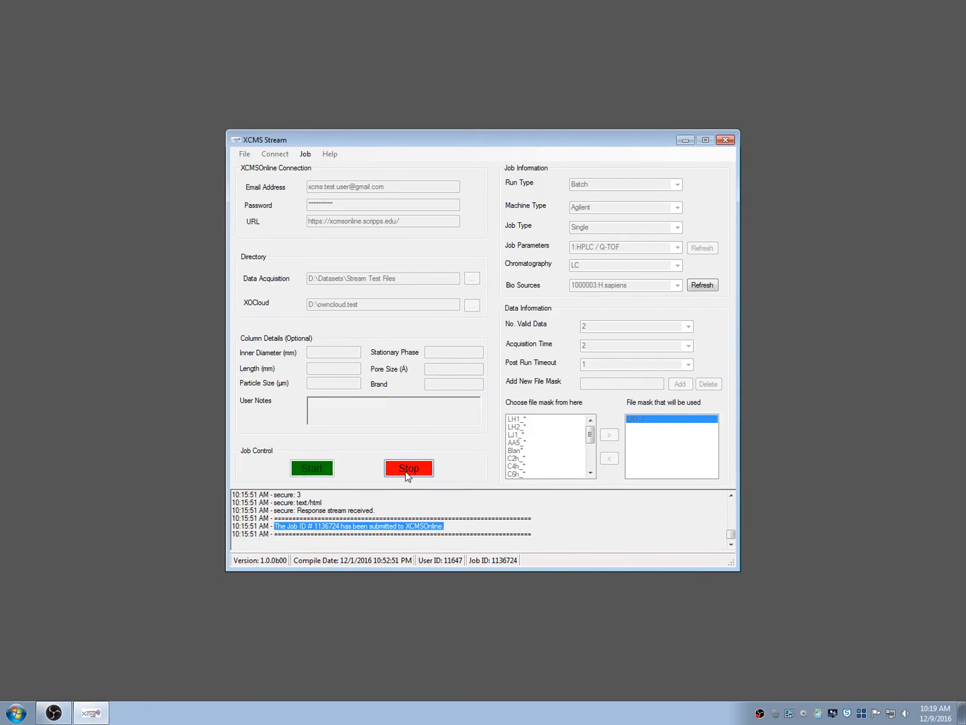
pyautogui.click(408, 467)
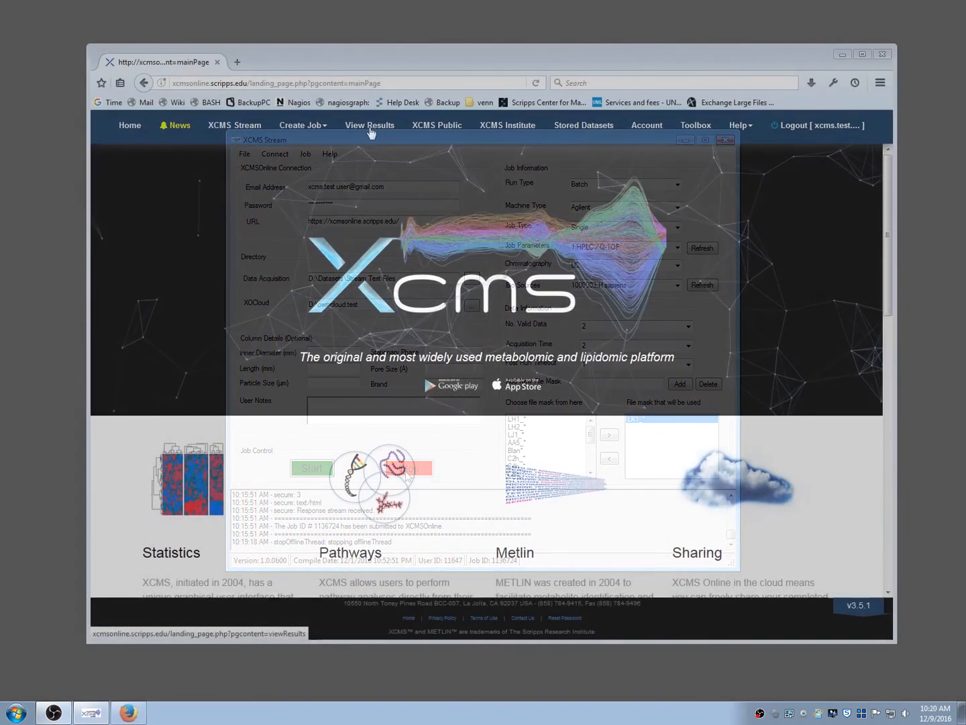
# Show View Results in XCMS Online, listing job 1136724 as processing.
pyautogui.click(369, 125)
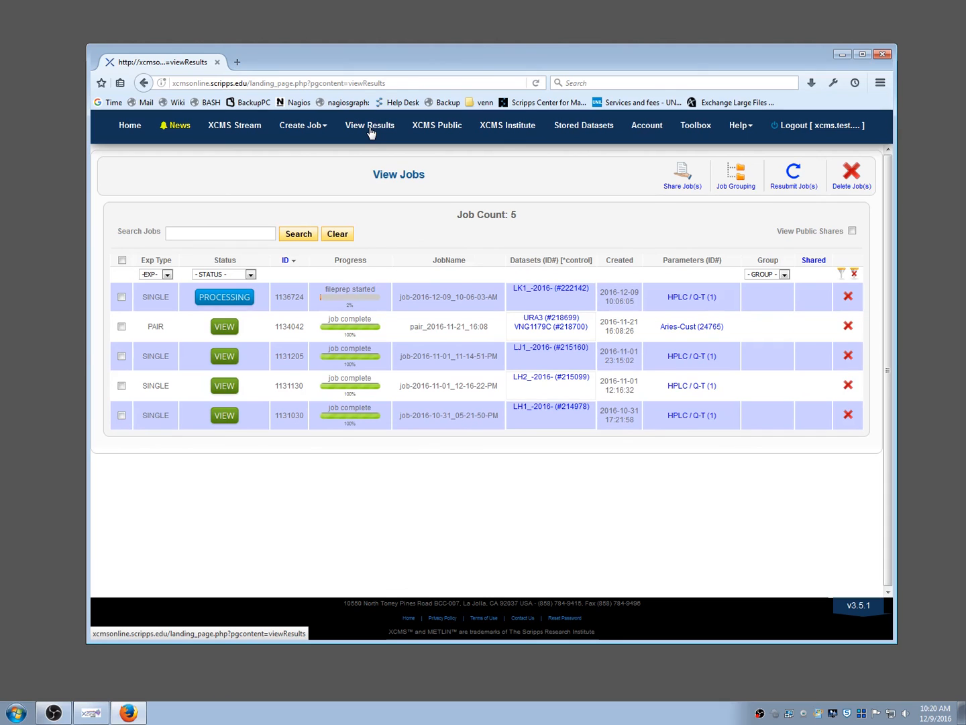
pyautogui.moveTo(271, 296)
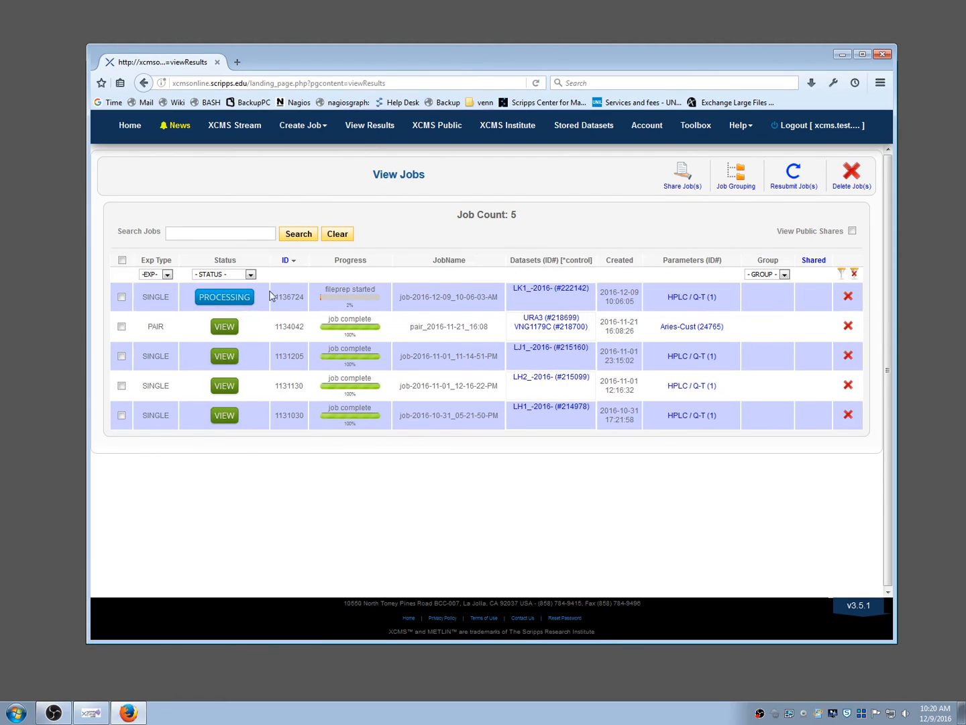